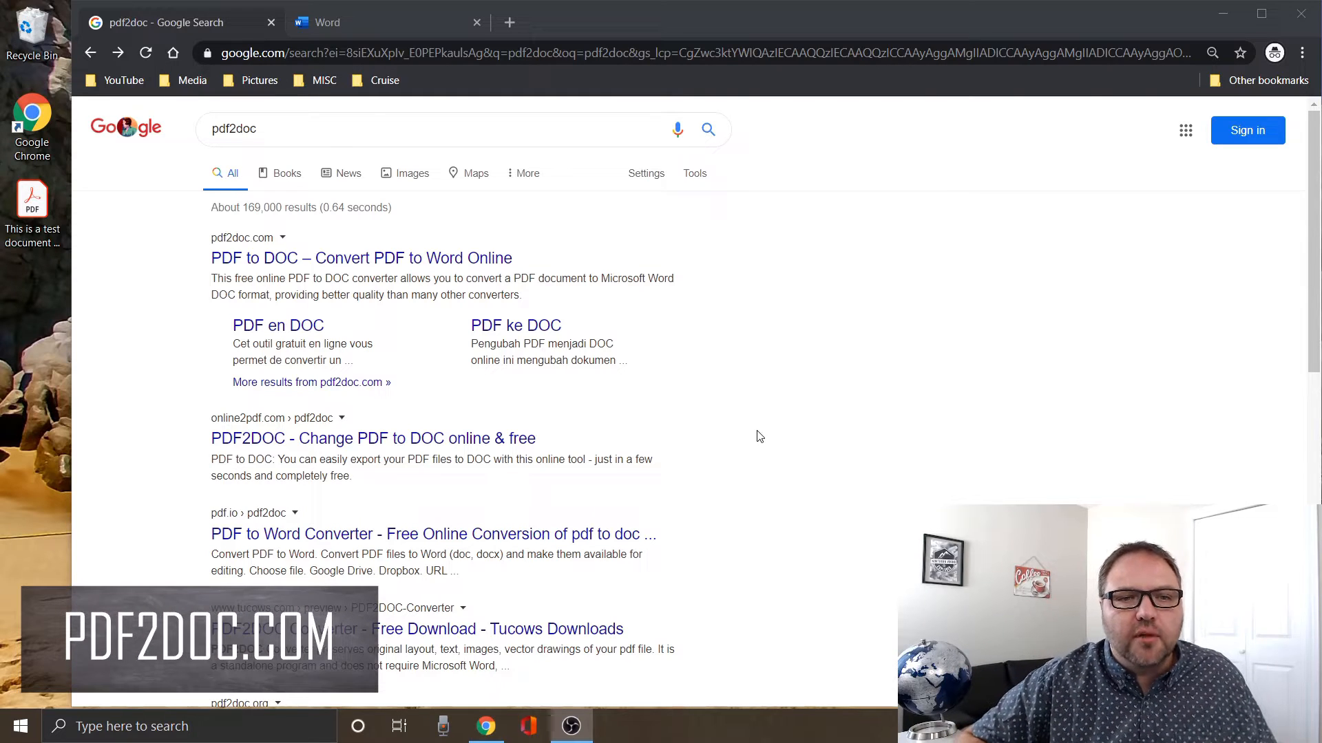
mouse_move(878, 374)
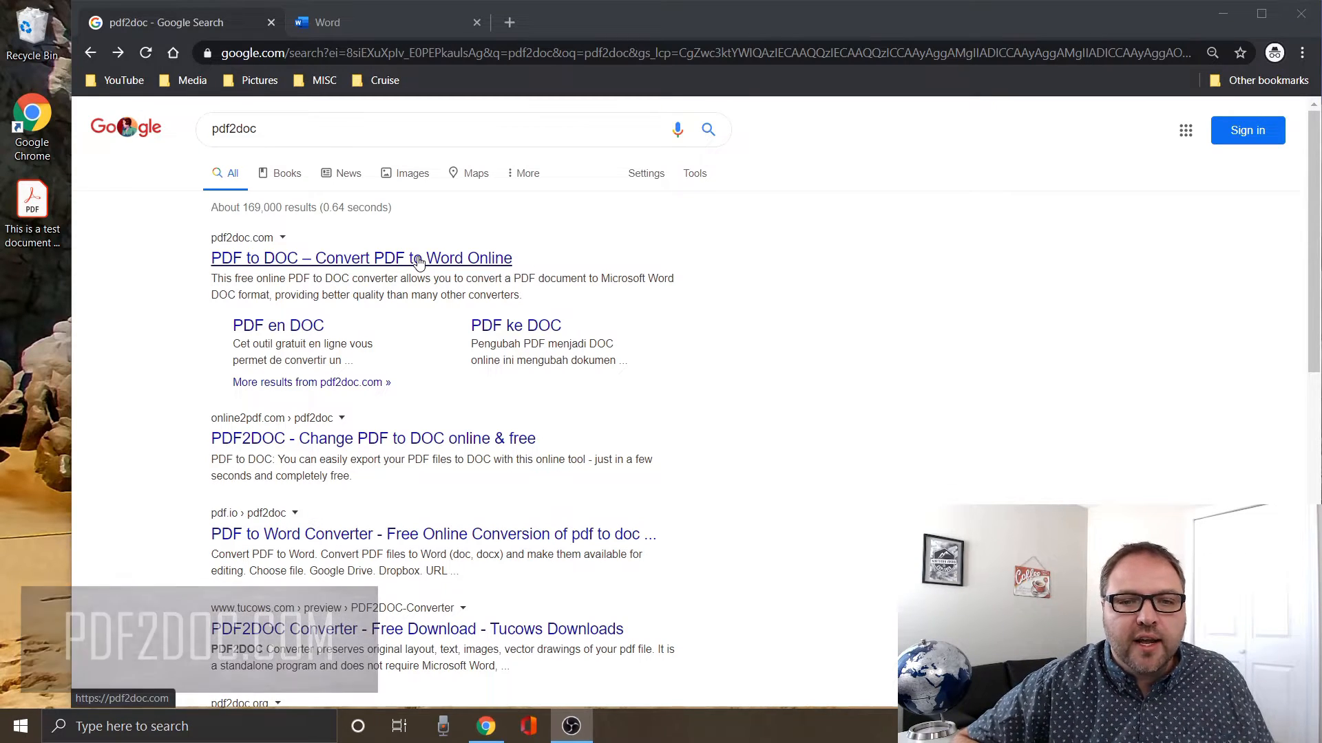
Open the 'PDF to DOC – Convert PDF to Word Online' result from the Google results
left_click(361, 258)
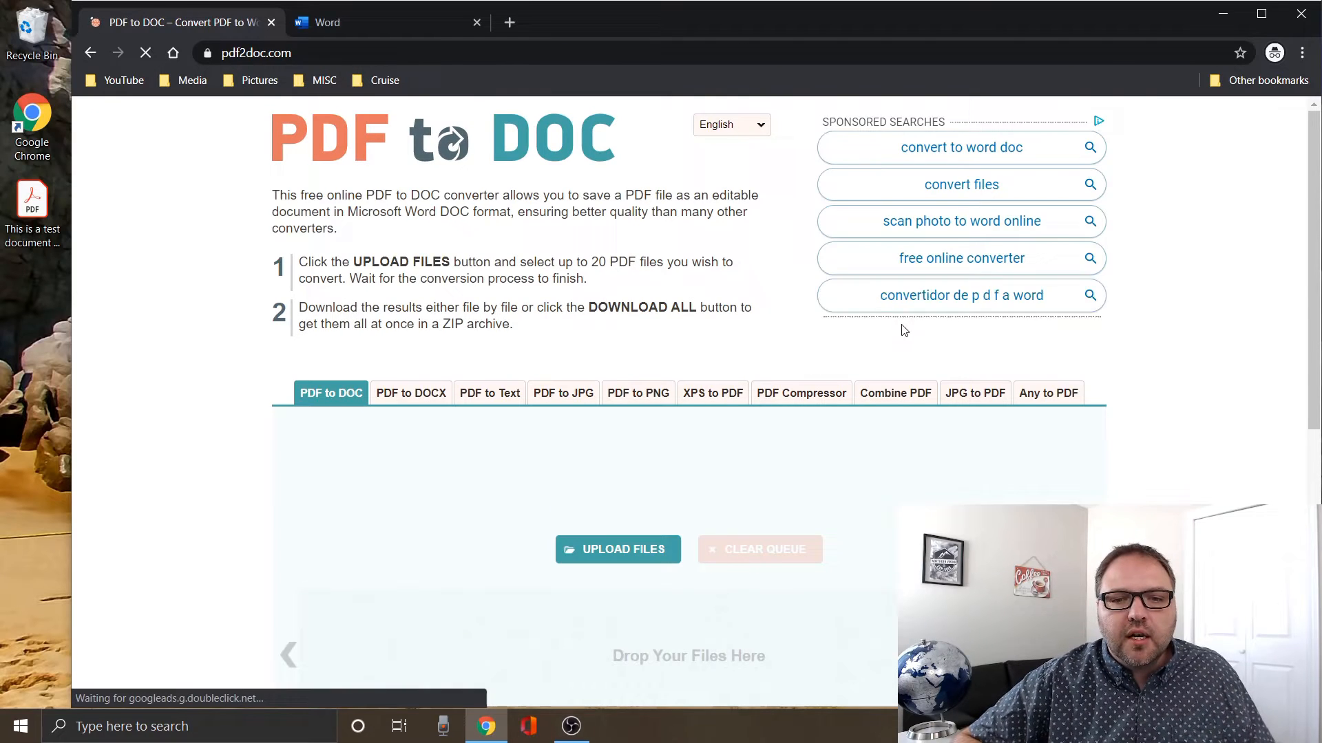
scroll("down", 3)
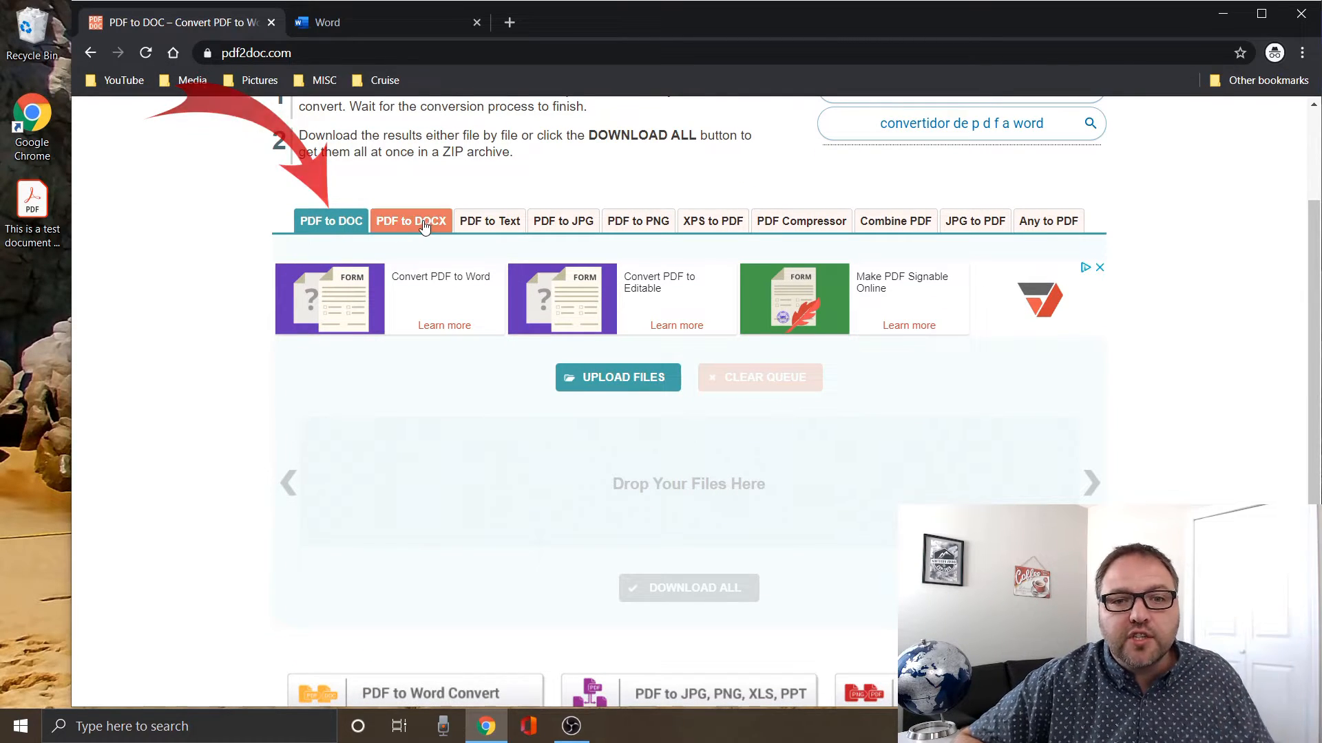
left_click(411, 221)
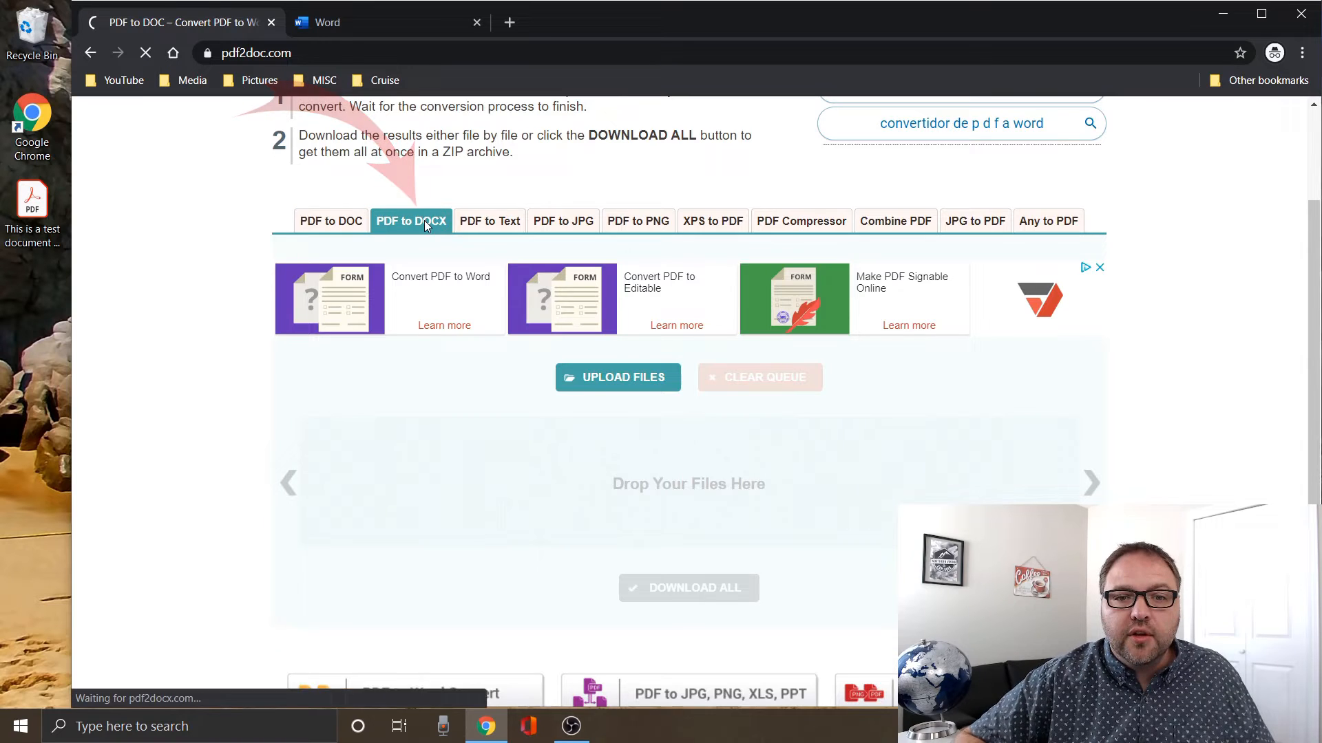
left_click(410, 221)
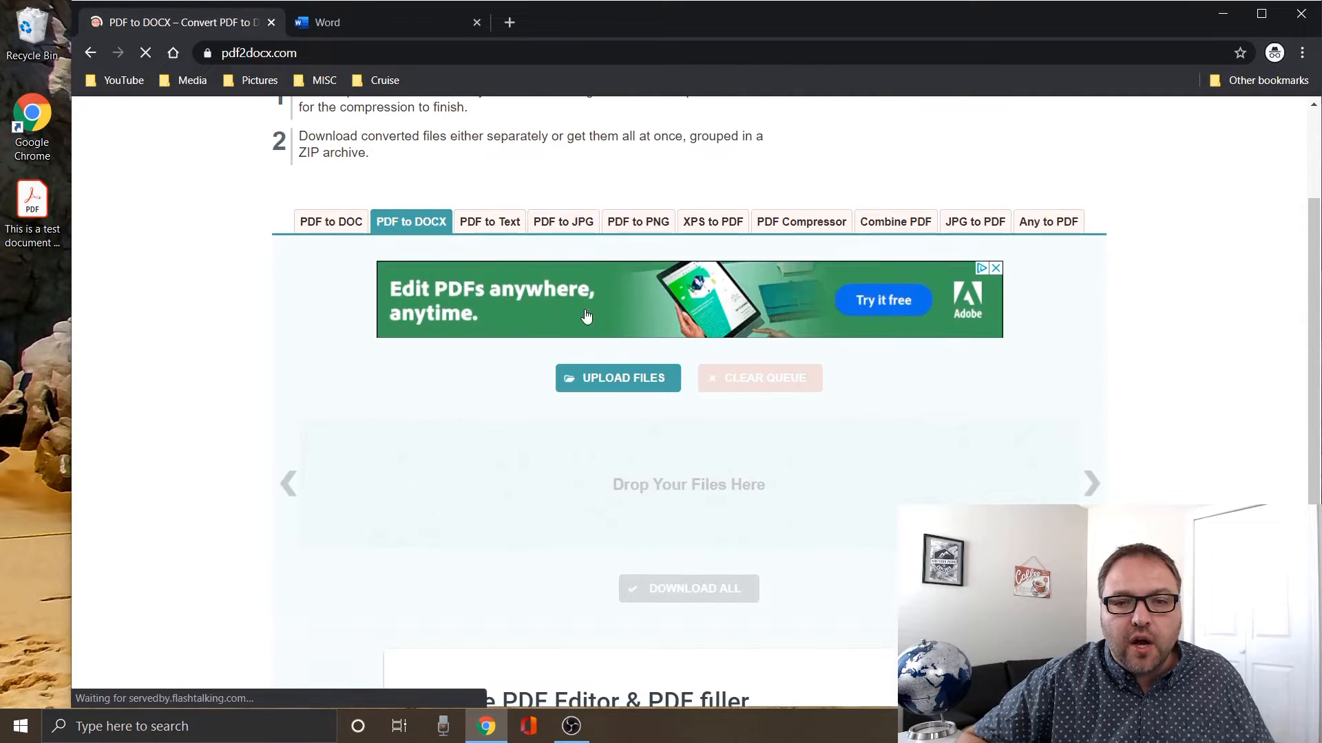
left_click(330, 222)
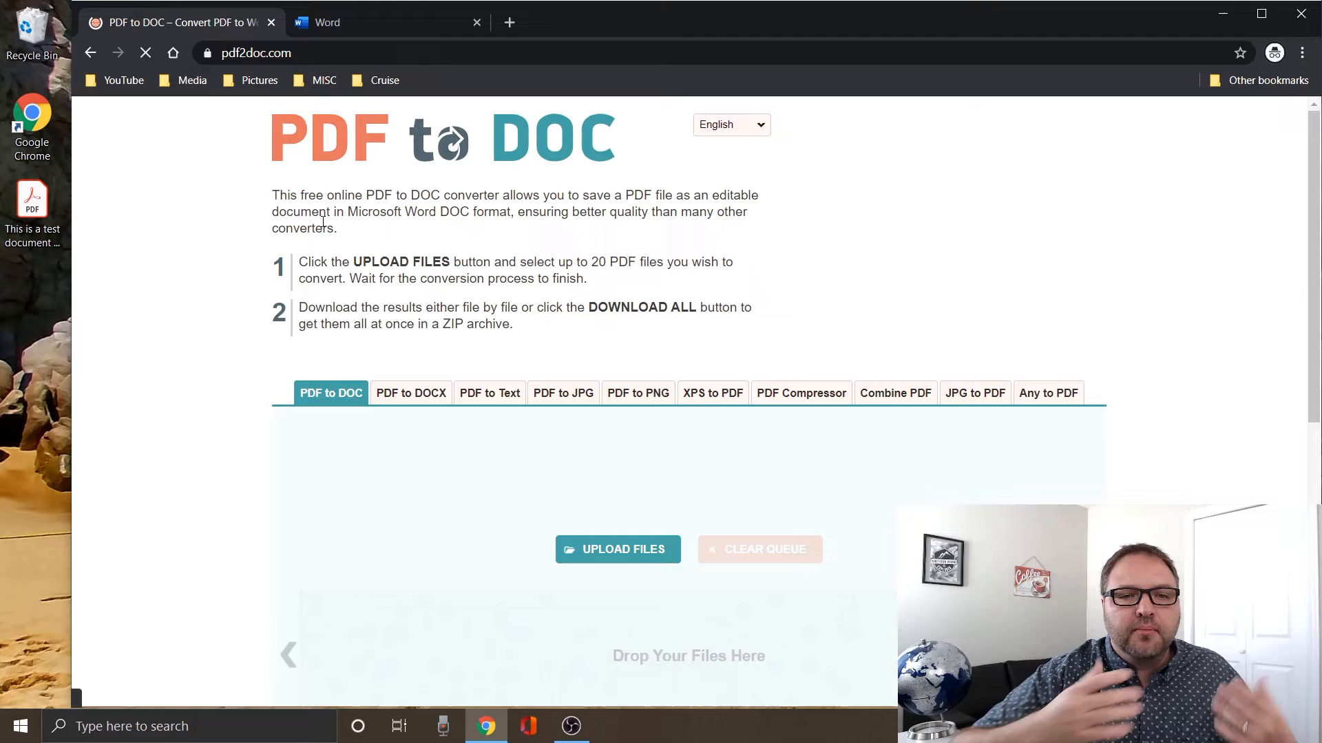
scroll("down", 3)
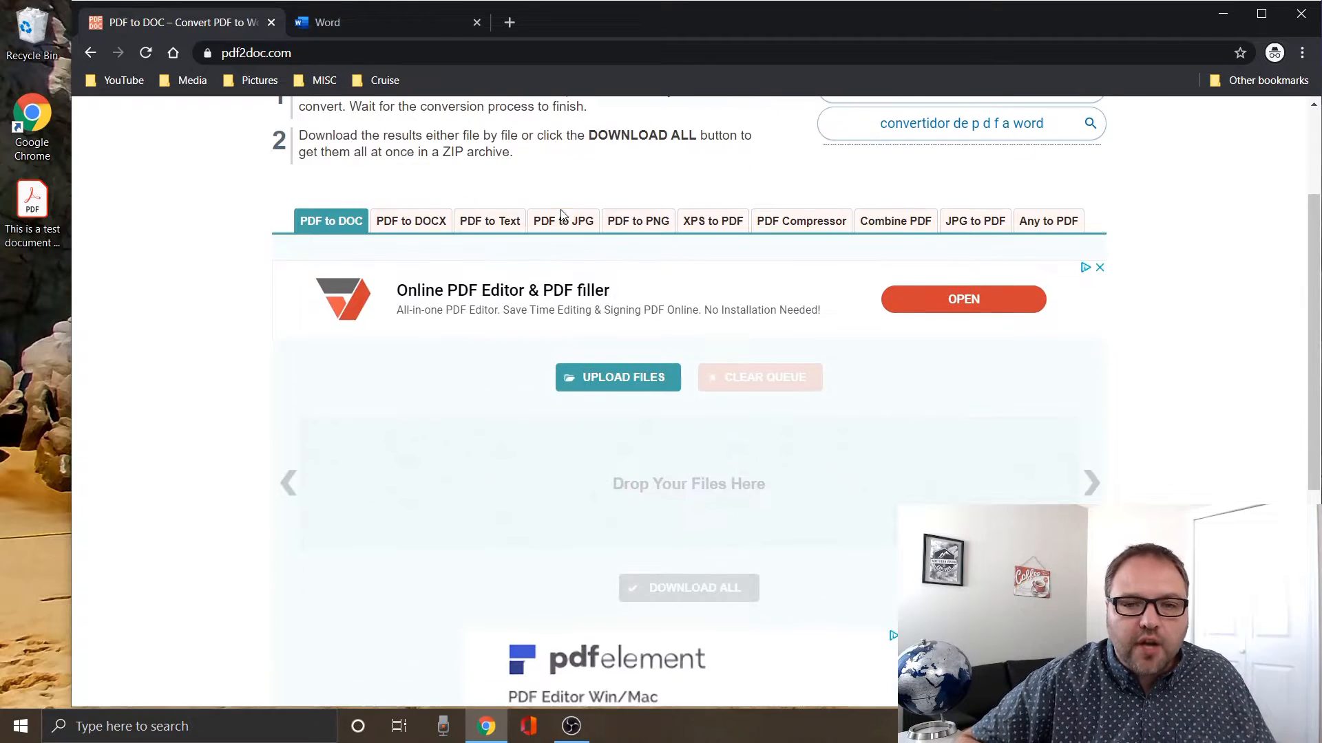
scroll("down", 3)
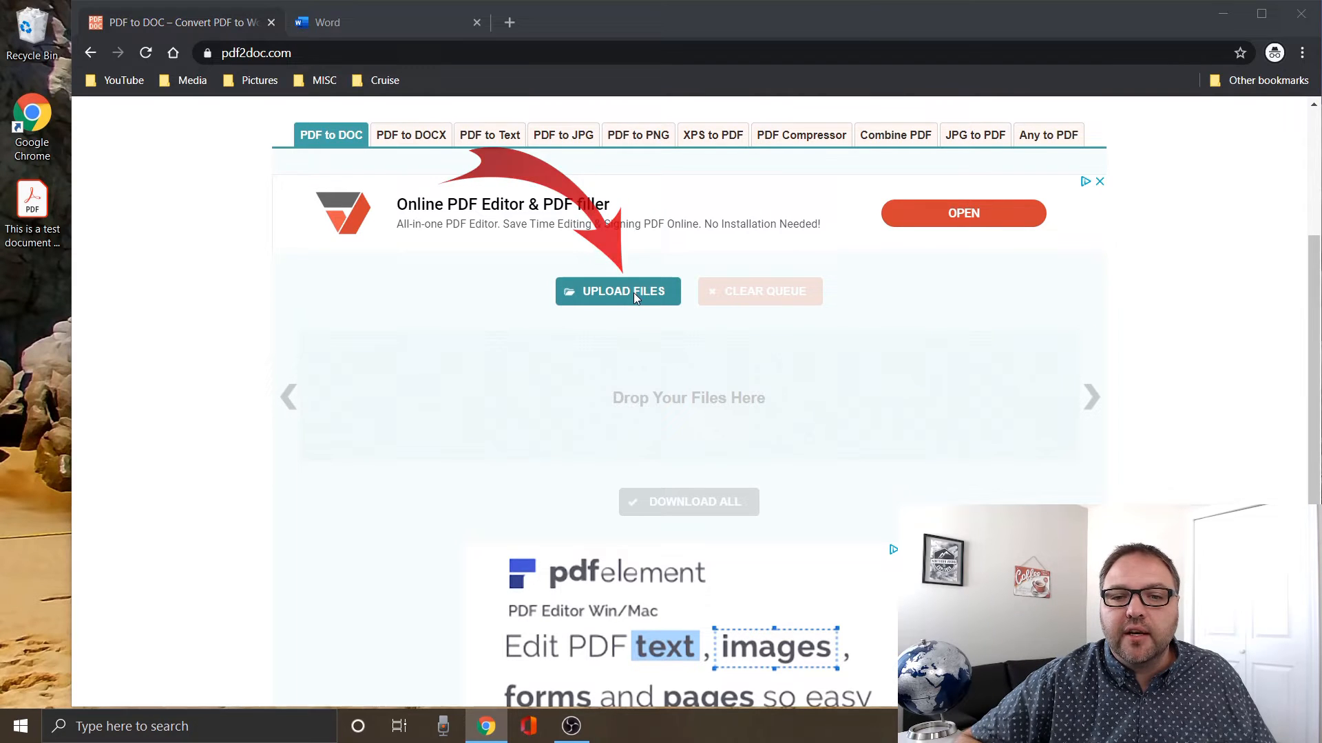
left_click(618, 290)
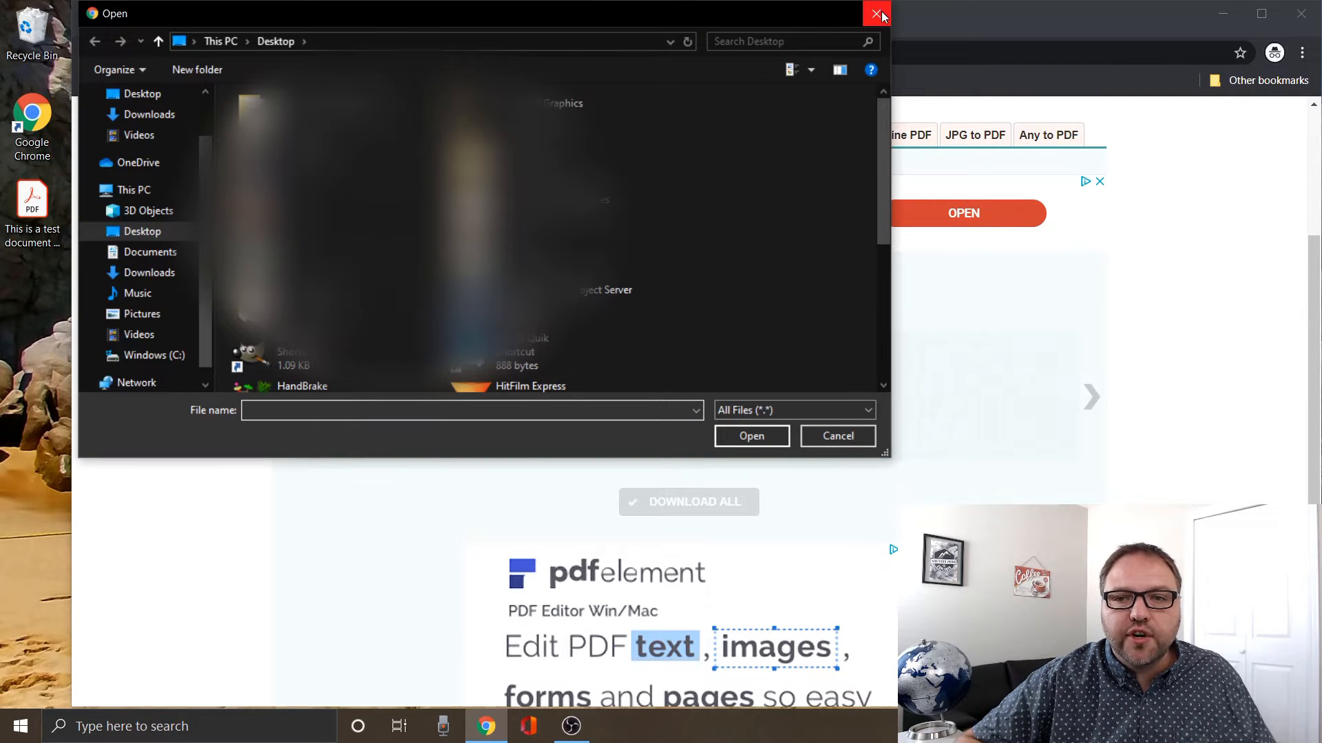
left_click(876, 14)
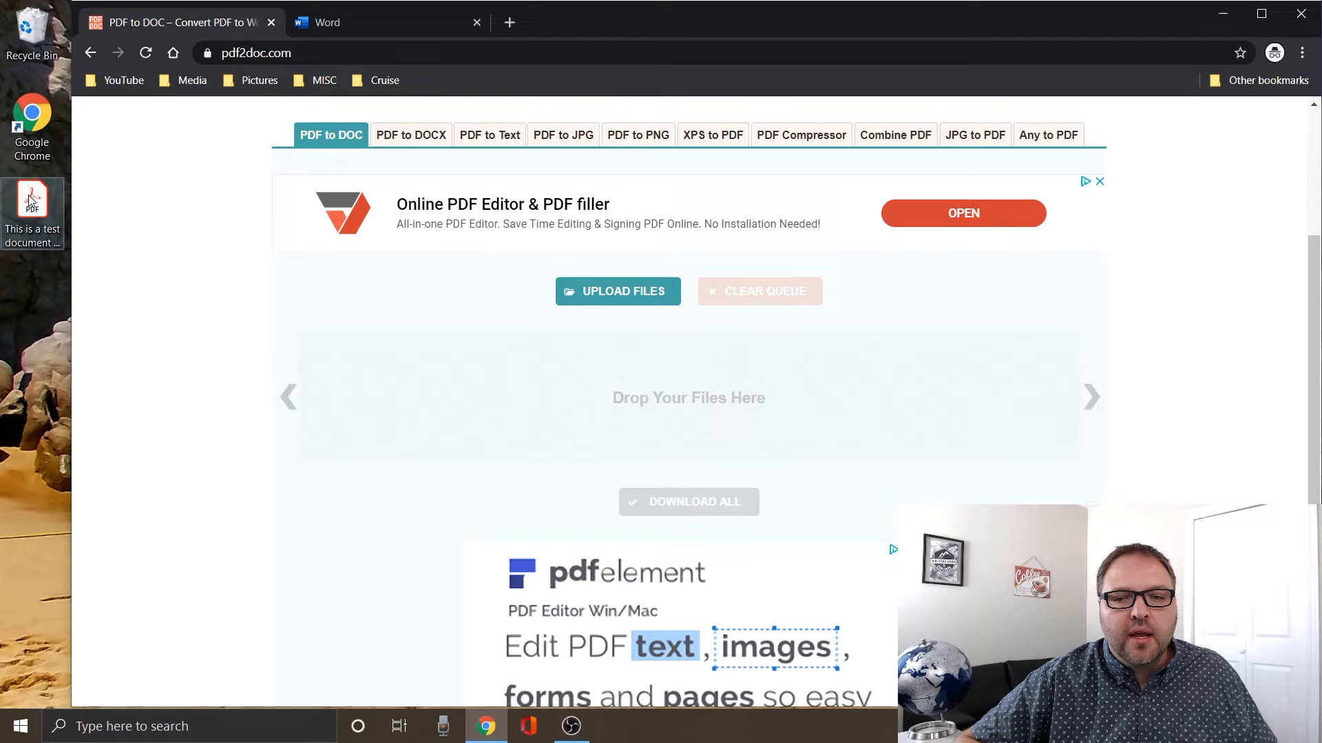
Drop the test PDF from the desktop into the 'Drop Your Files Here' area for conversion
left_click_drag(32, 198, 509, 396)
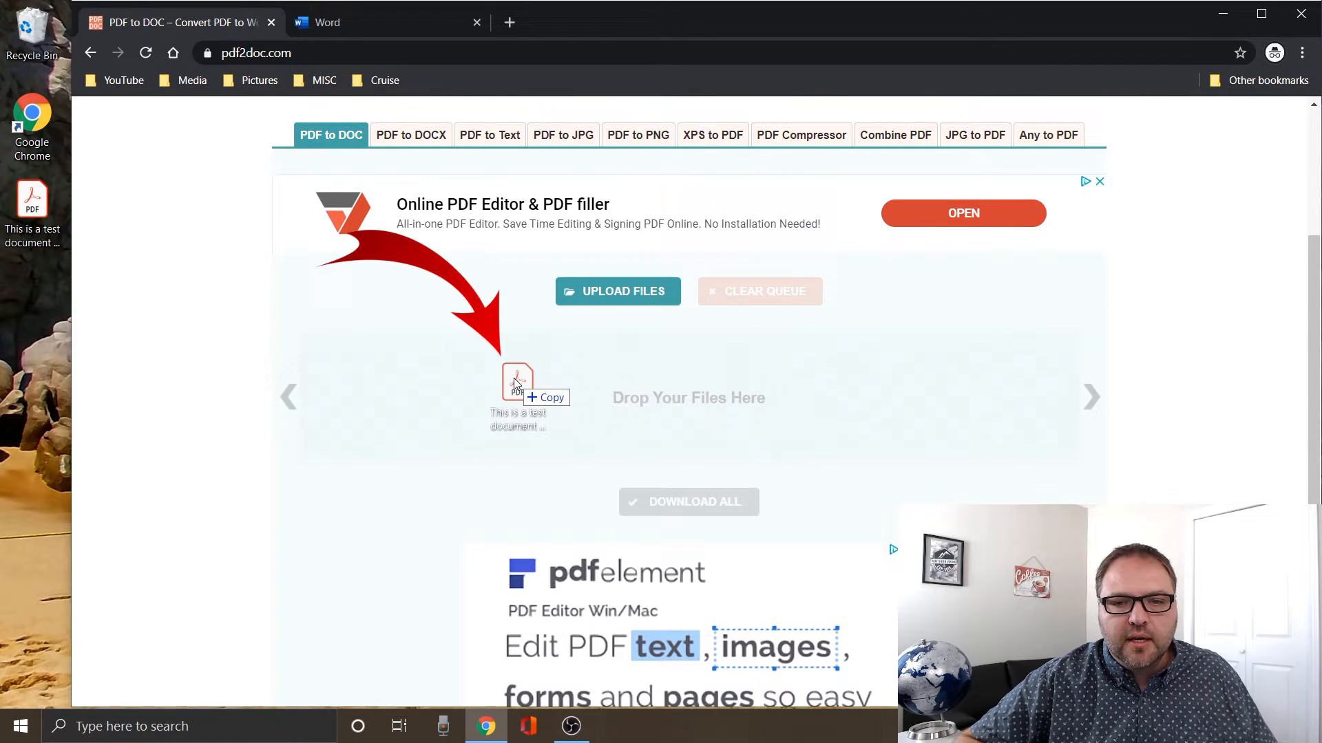
left_click_drag(518, 397, 375, 397)
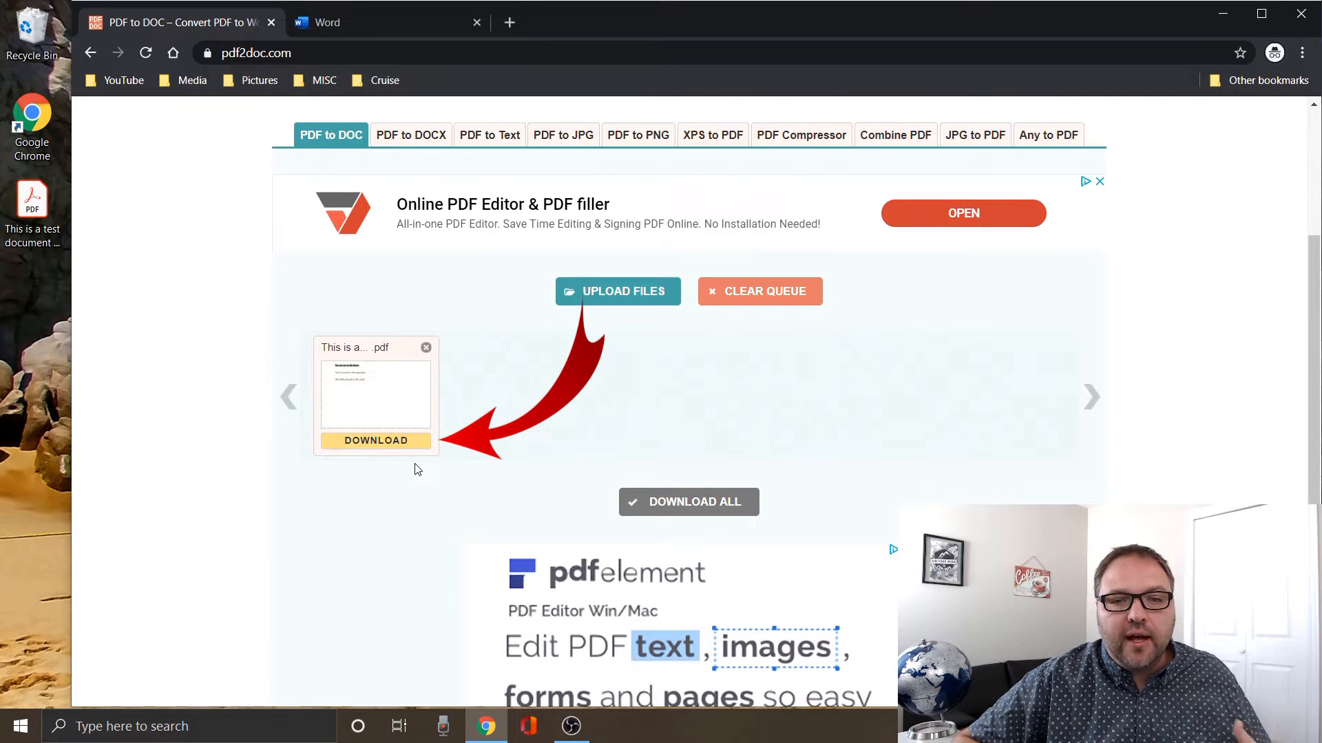
mouse_move(357, 489)
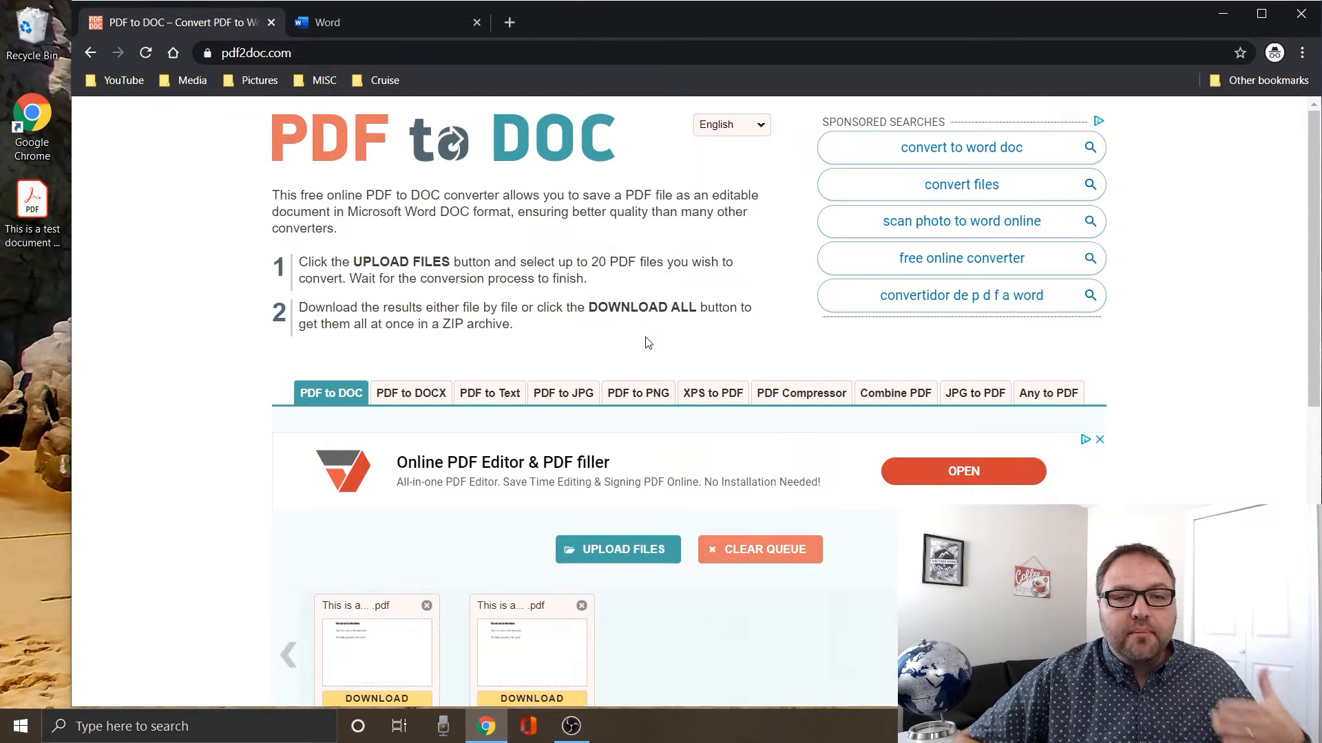
Remove the duplicate file card and download the remaining converted .doc
scroll("down", 3)
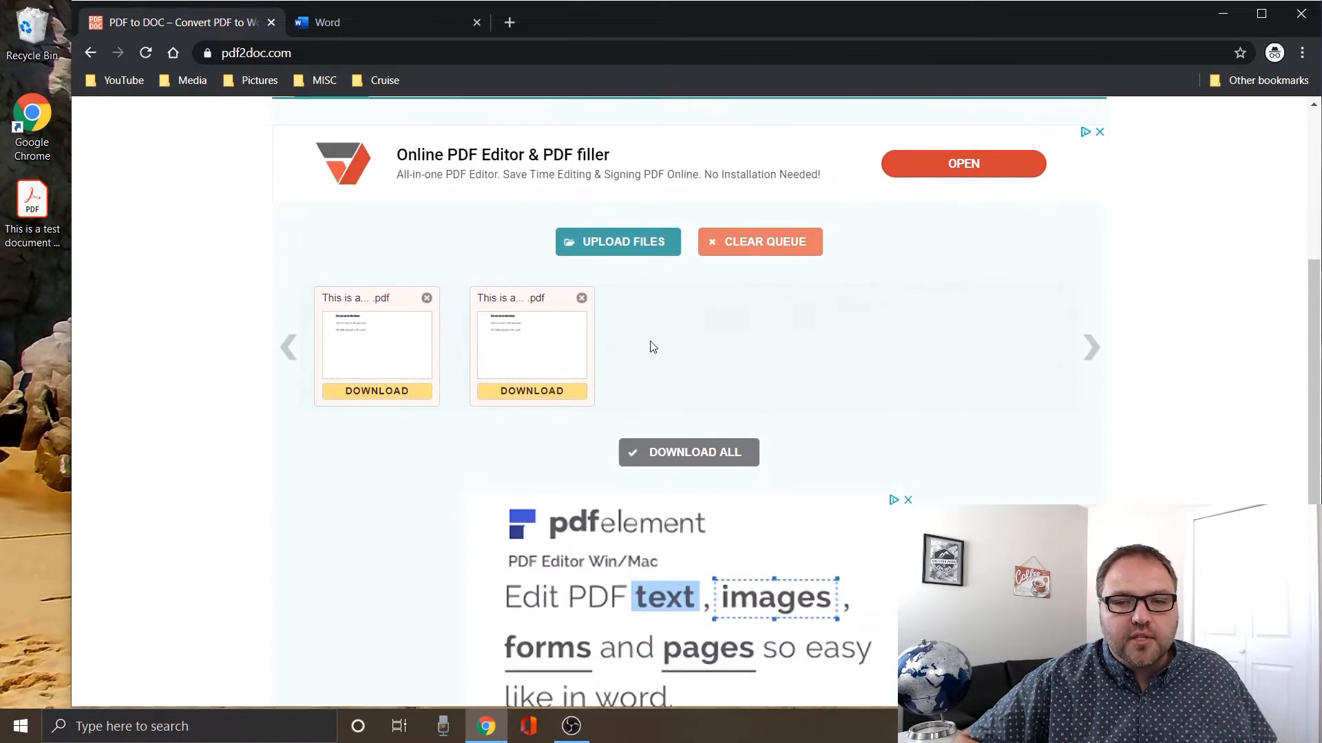
scroll("down", 3)
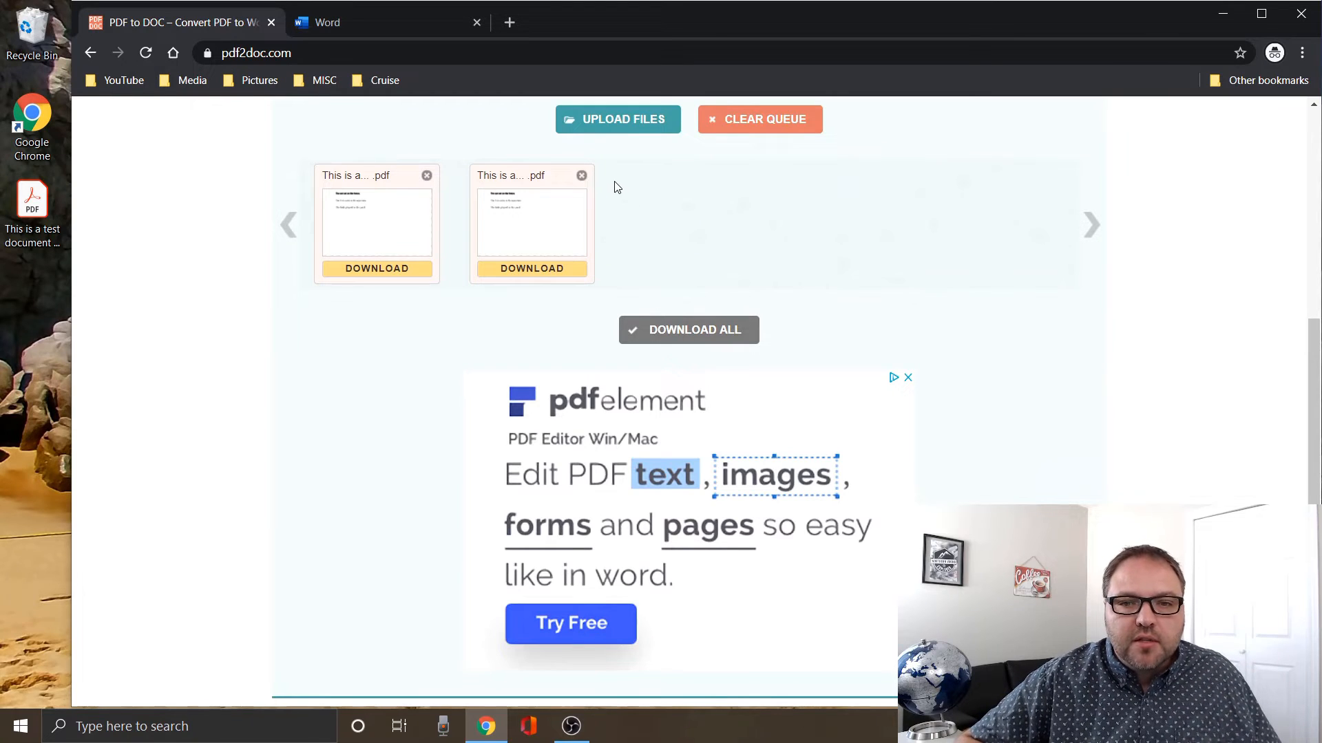
left_click(581, 176)
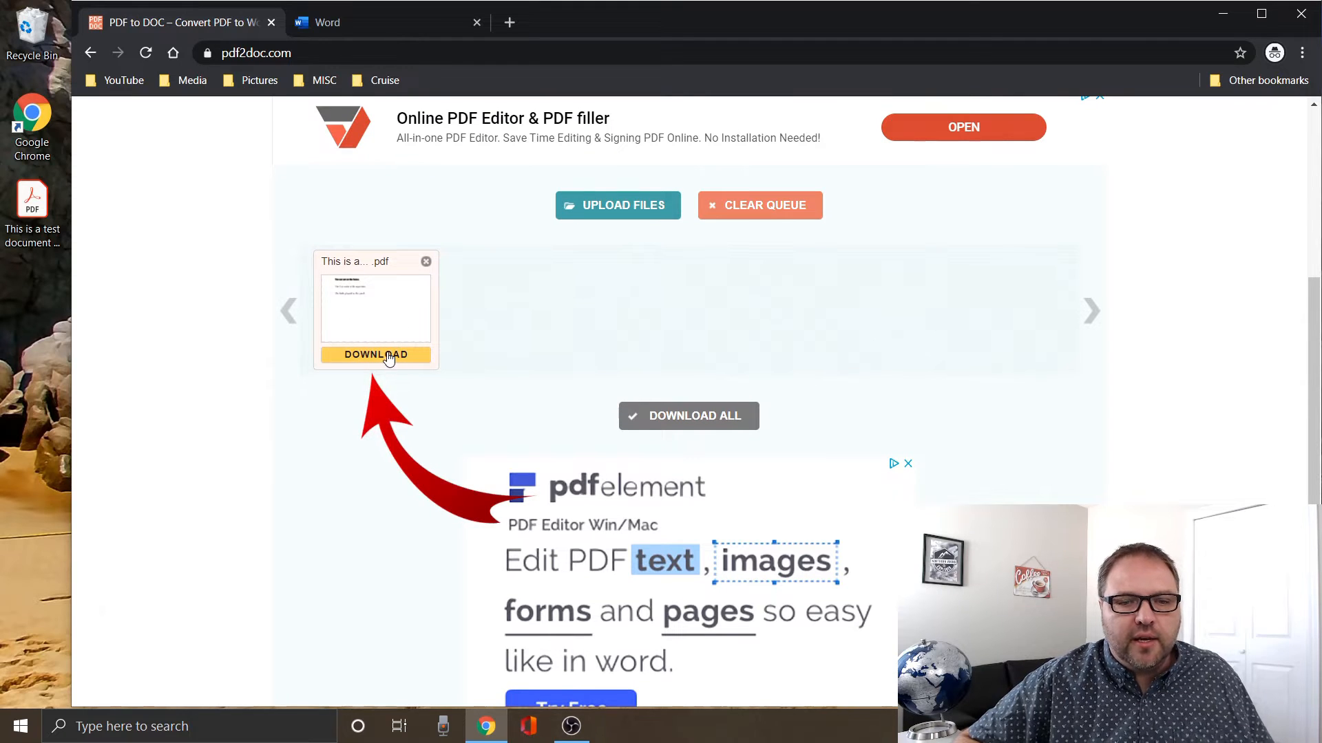
left_click(375, 354)
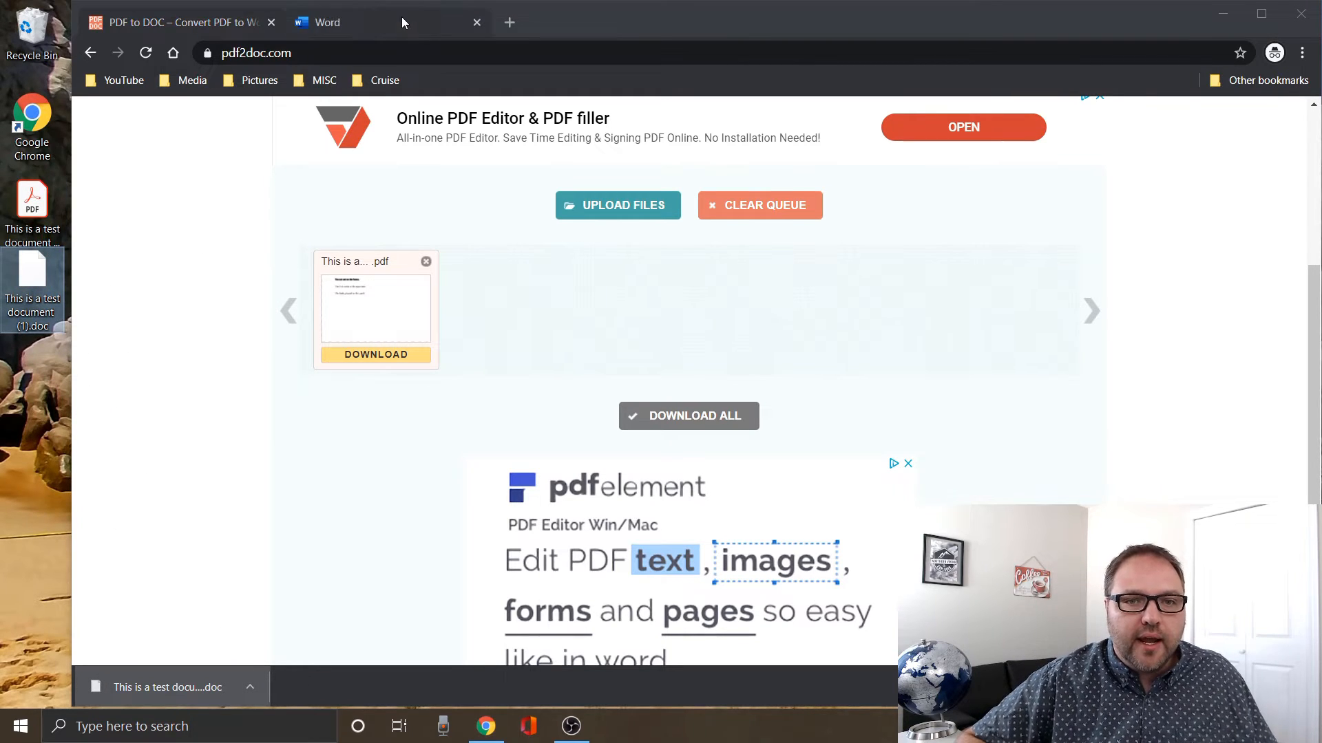
Drop the downloaded test .doc from the desktop onto the Word Online start page
left_click(327, 22)
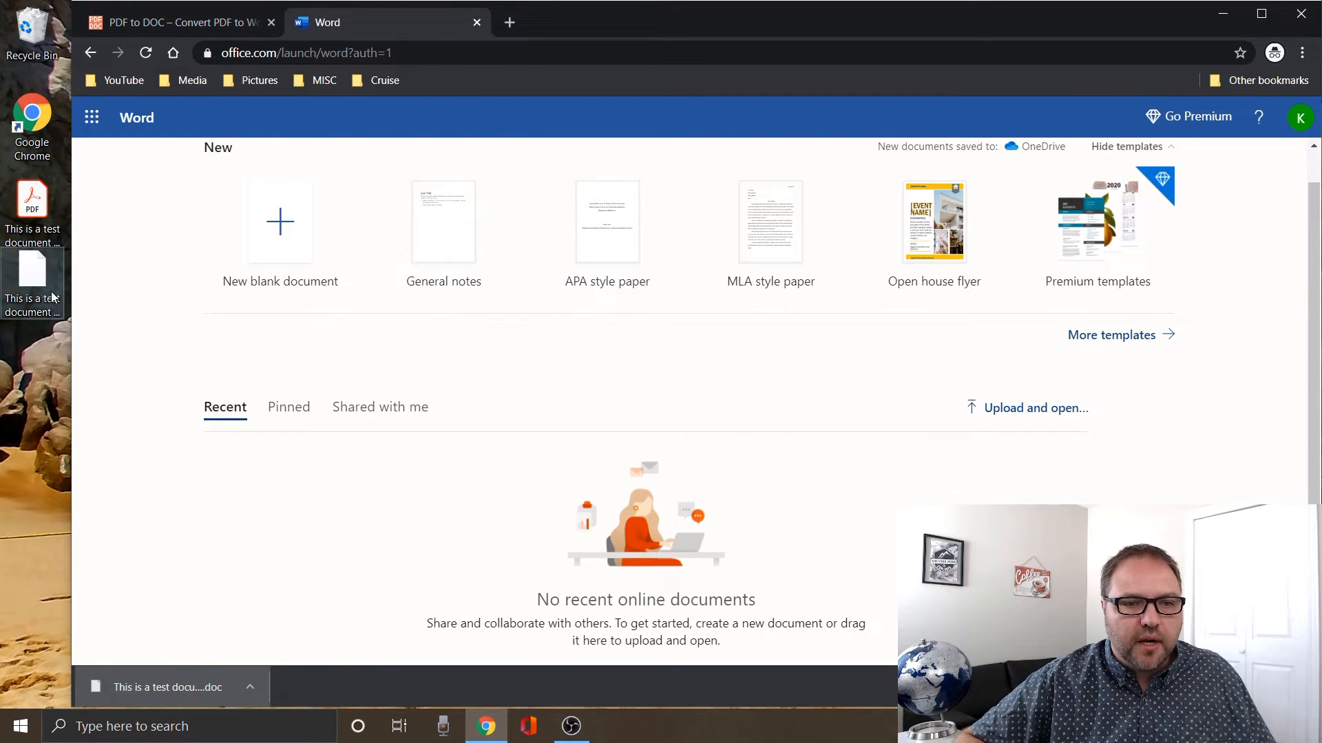
left_click_drag(32, 278, 575, 379)
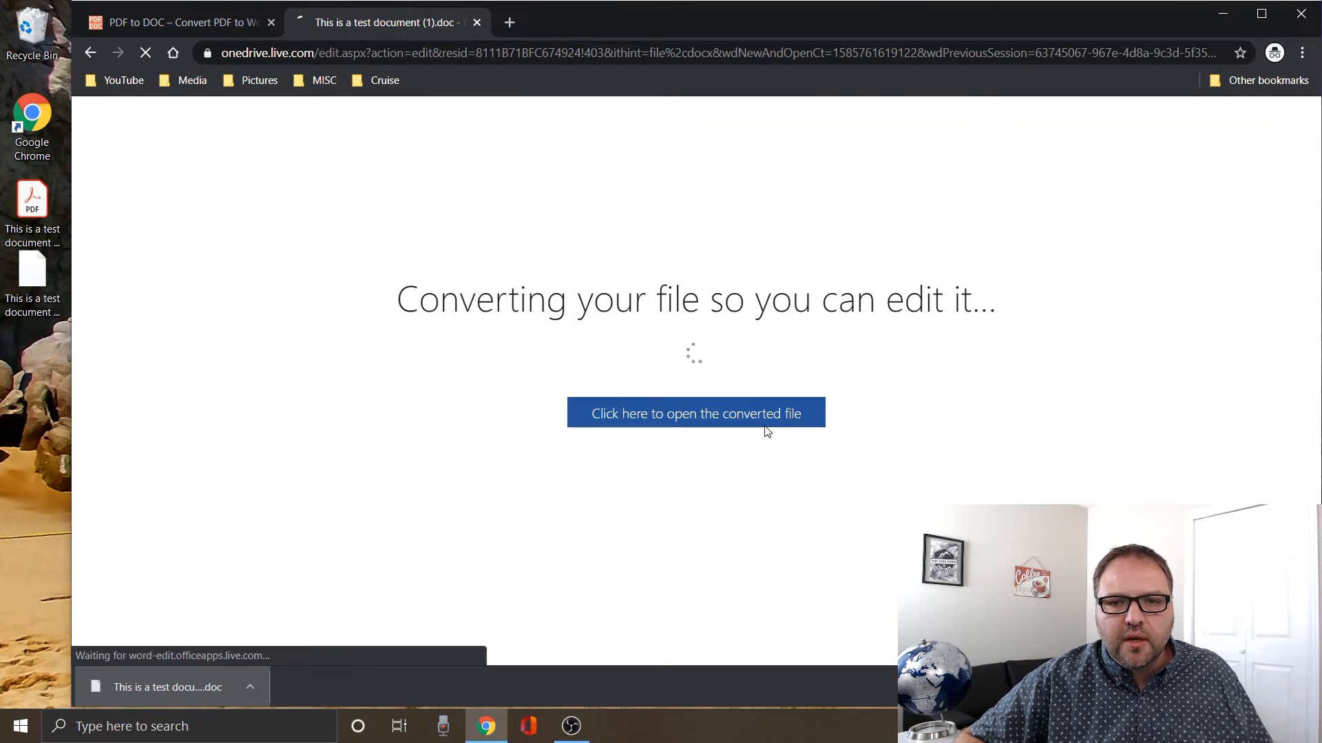
Open the converted test document via 'Click here to open the converted file'
left_click(695, 413)
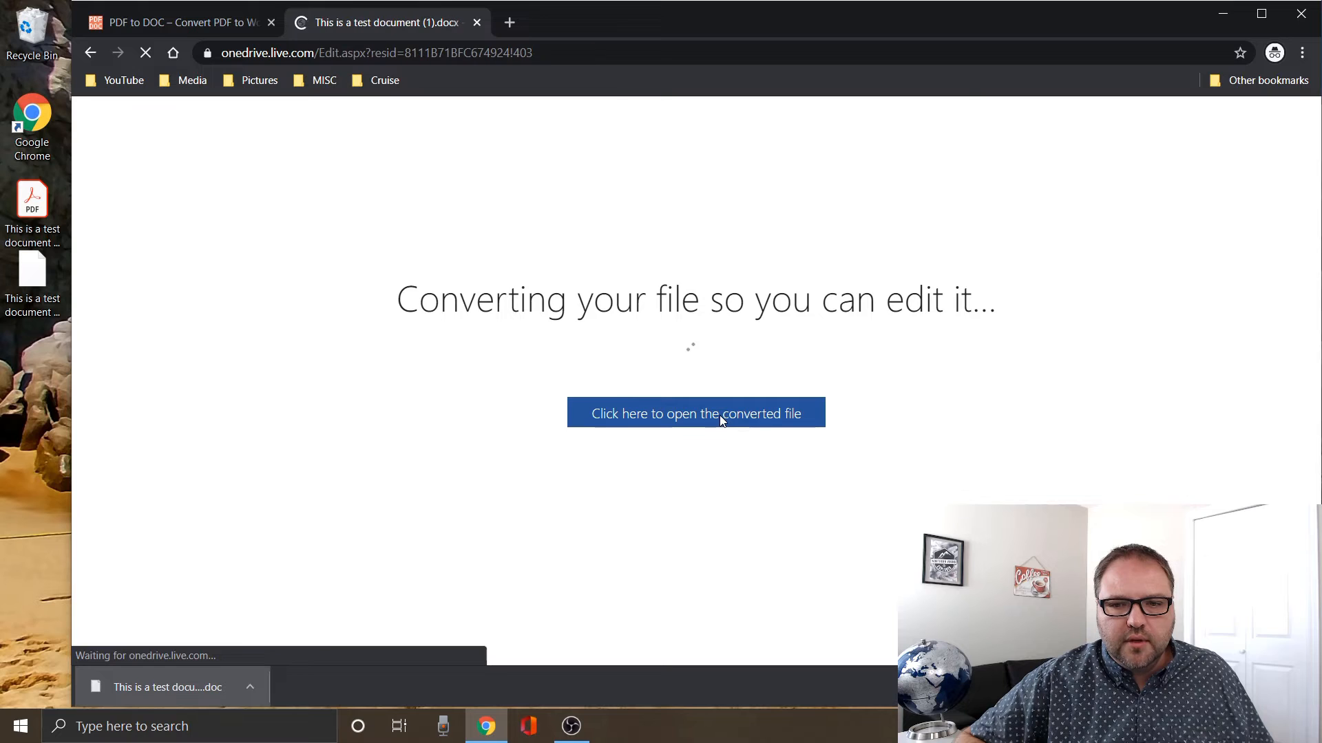
left_click(695, 413)
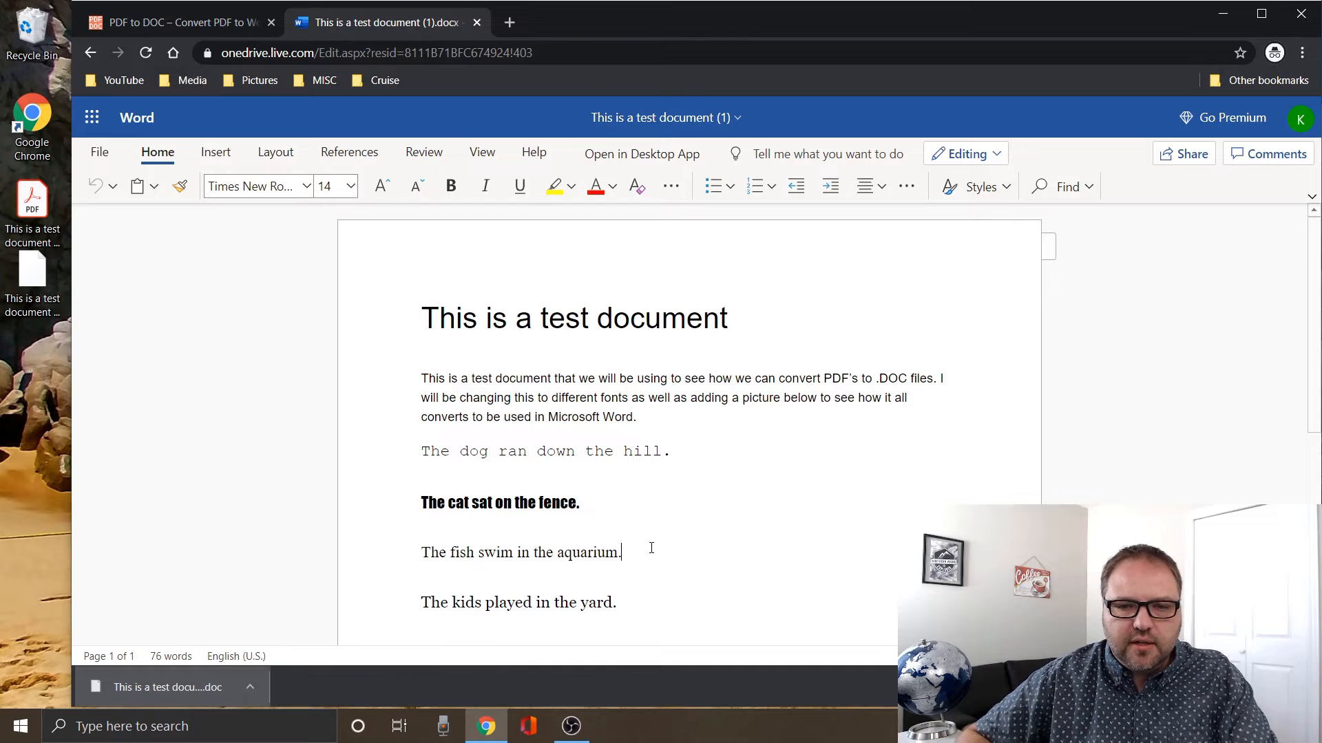
Type 'hello' after the aquarium sentence and check the title's font
type("hello")
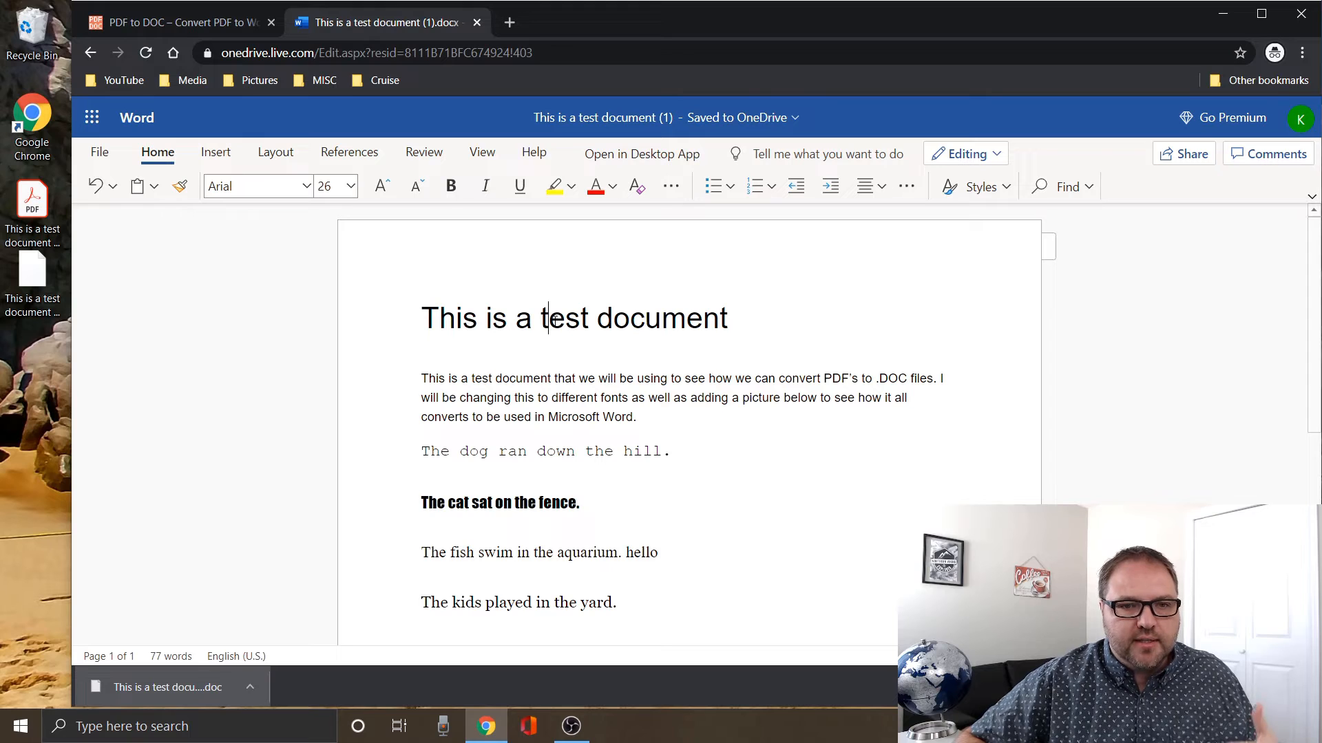
left_click(588, 397)
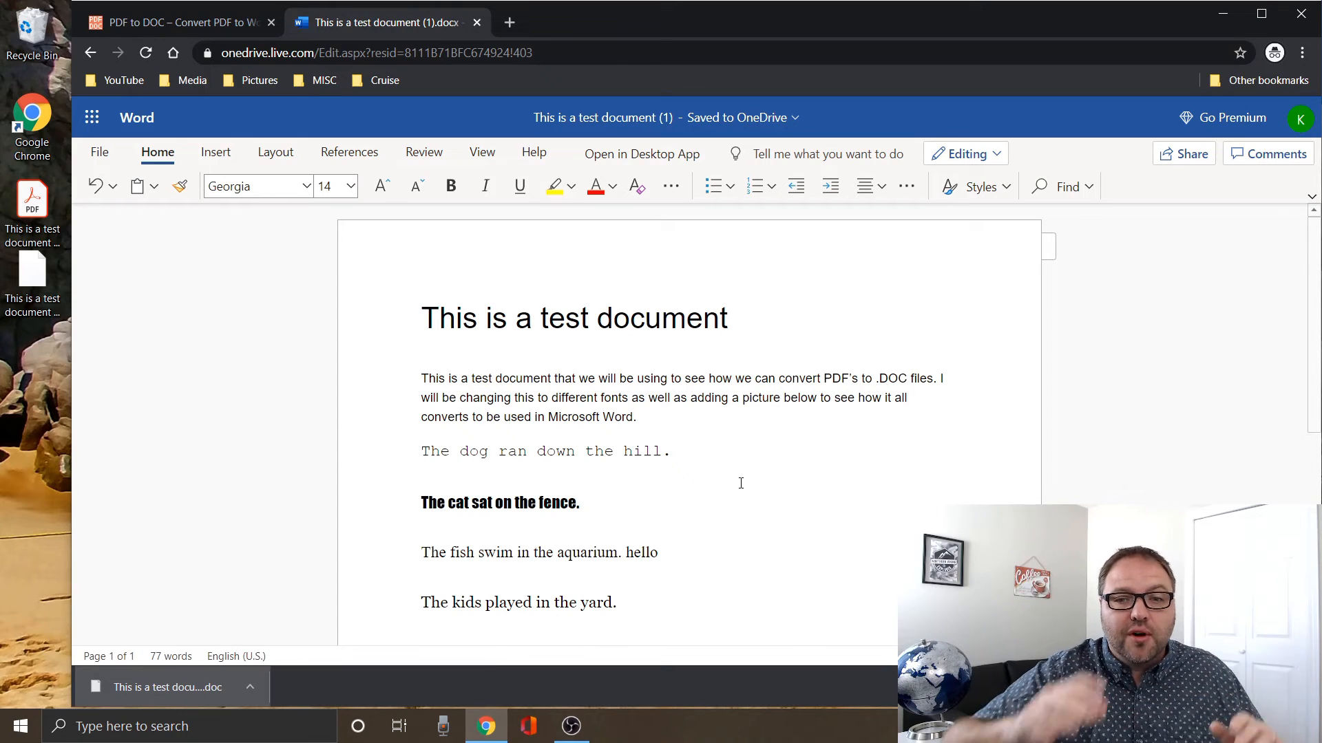
mouse_move(768, 470)
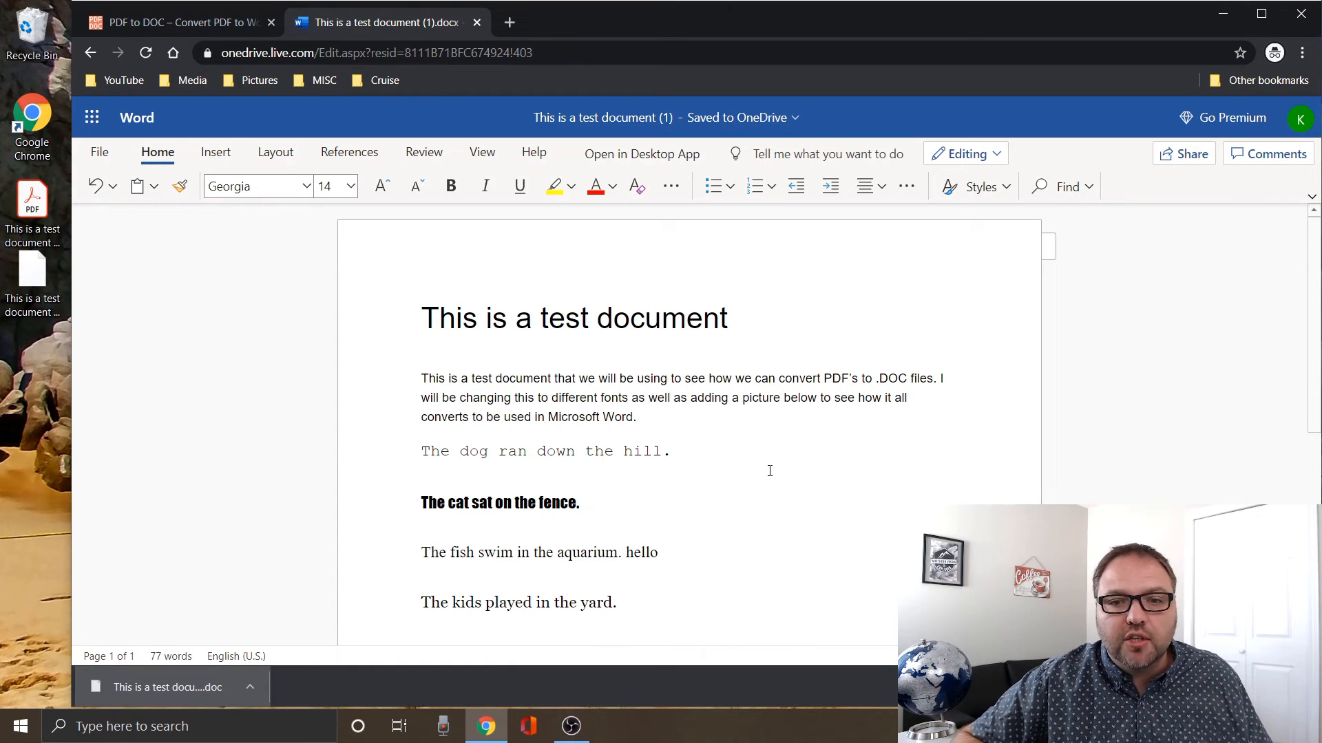